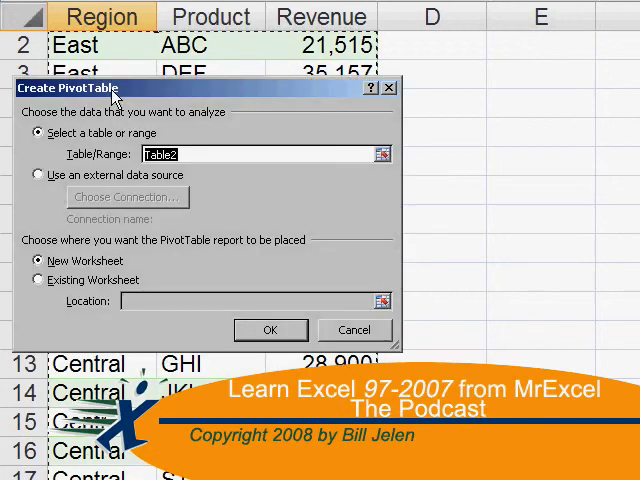
Step: Close the introductory workbook and switch to the blank workbook Book1
left_click(270, 330)
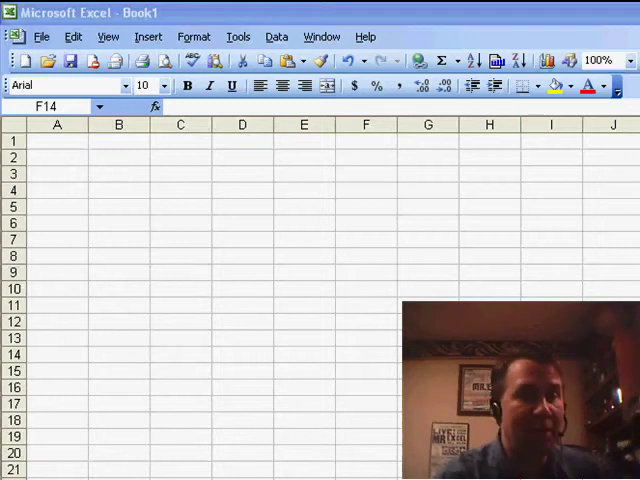
Step: Give A1:F14 dotted top, inside horizontal and bottom borders
left_click_drag(57, 139, 365, 354)
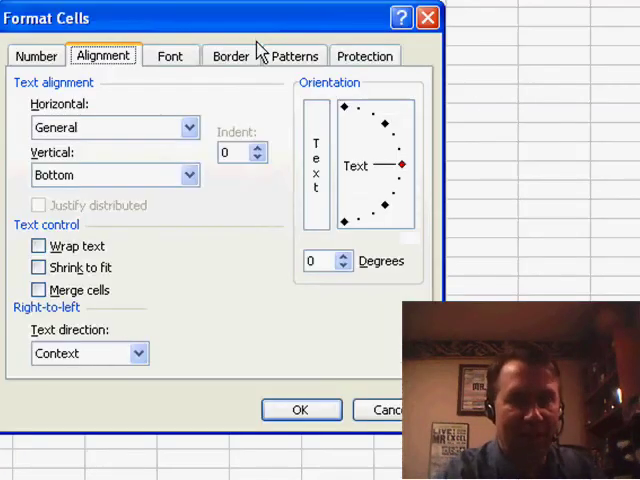
left_click(231, 55)
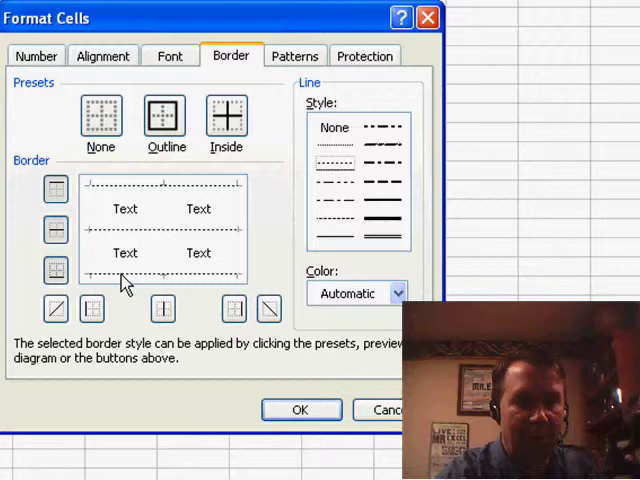
left_click(300, 409)
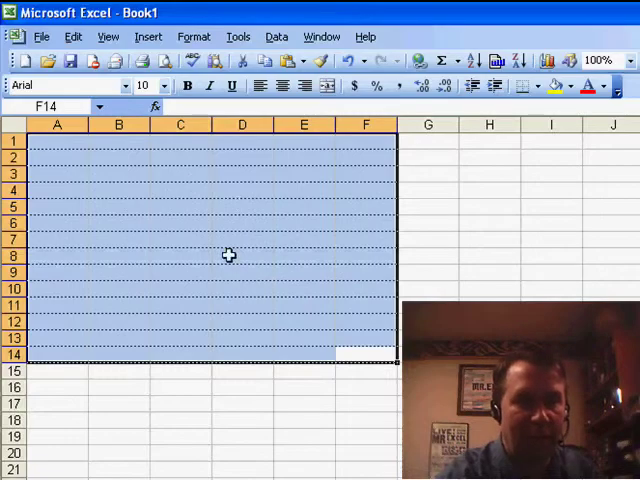
left_click(180, 173)
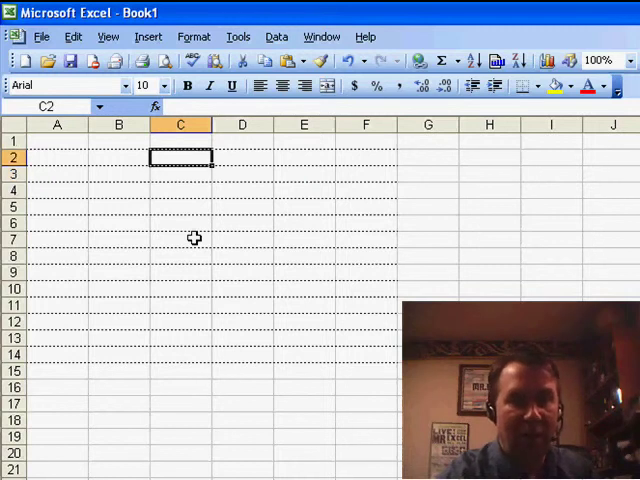
Step: Enter 10 in C2, then merge C2:C3 with vertical centre alignment
type("10")
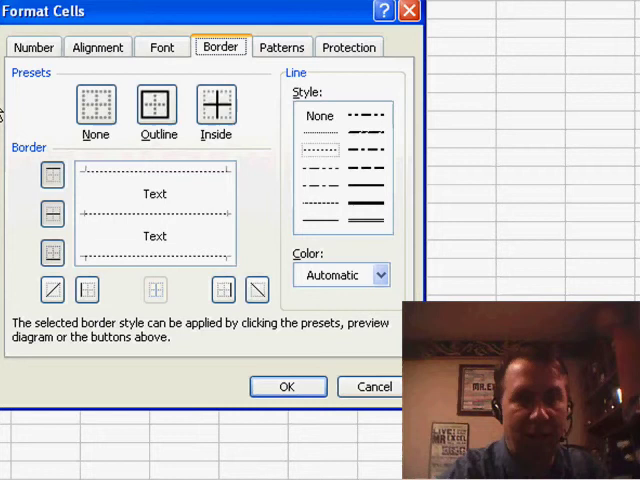
left_click(97, 47)
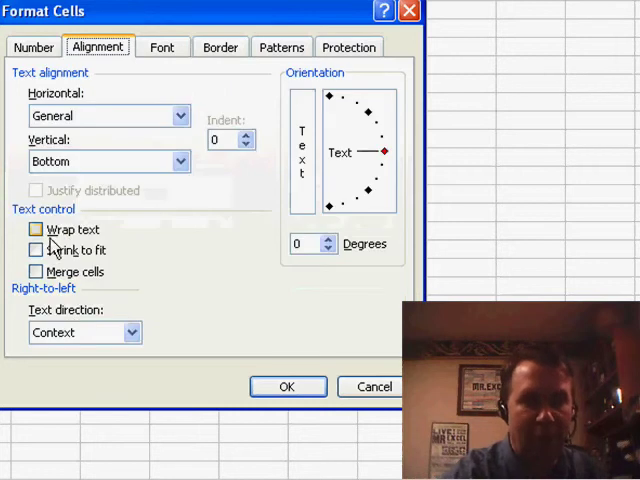
left_click(36, 271)
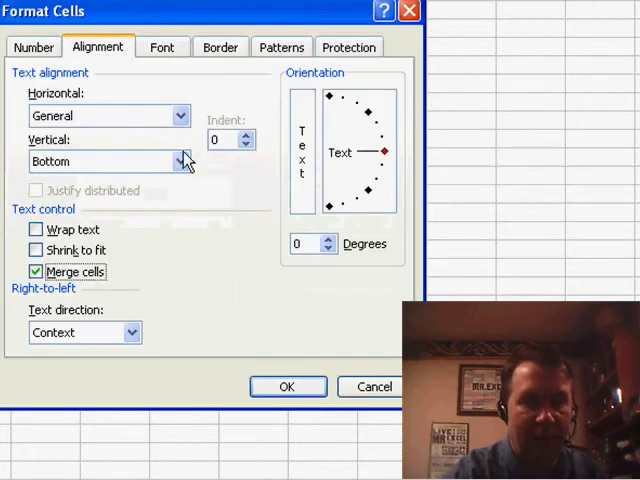
left_click(105, 161)
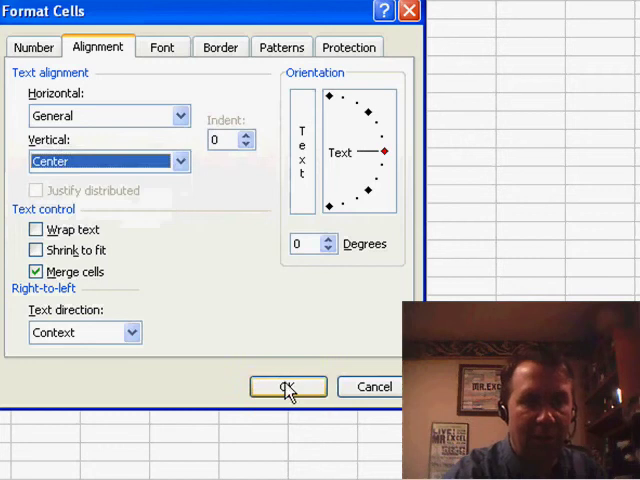
left_click(287, 387)
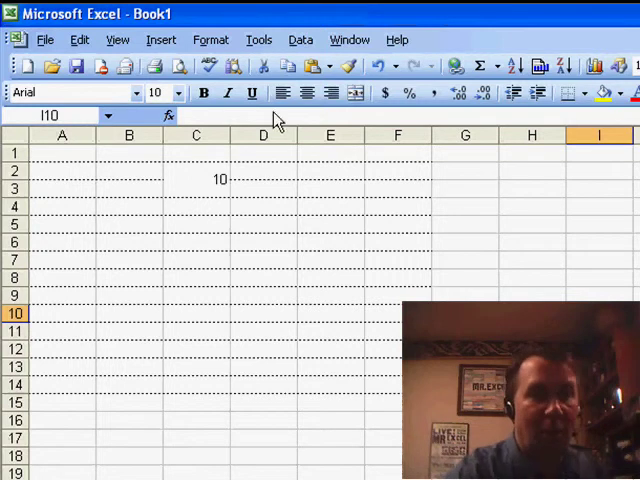
Step: Draw a horizontal line along the row 2/3 boundary from column A to F
left_click(117, 40)
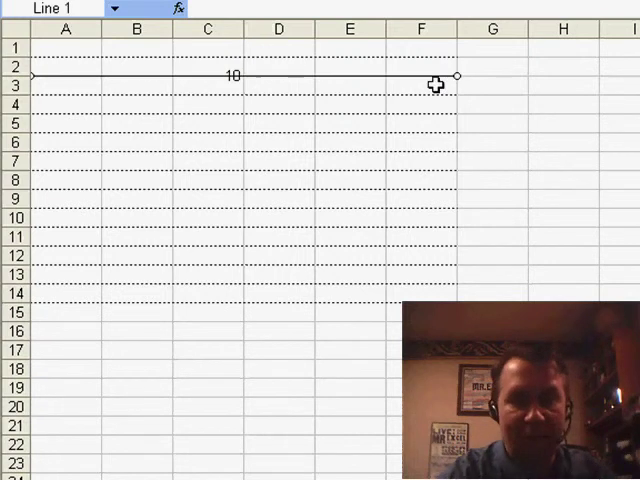
Step: Format the drawn line with a square-dot dash style and 1 pt weight
double_click(435, 85)
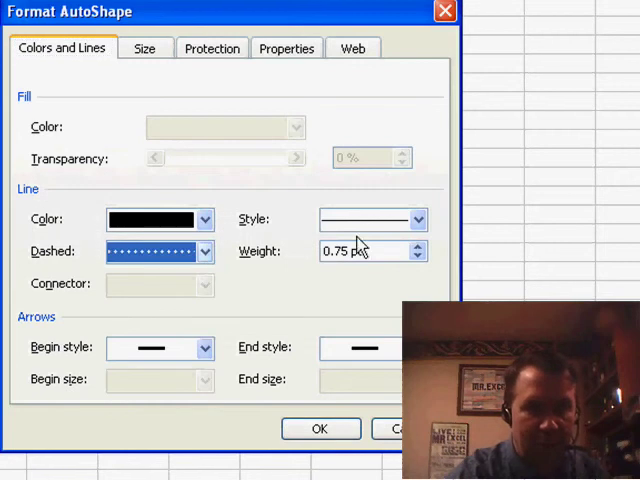
left_click(419, 257)
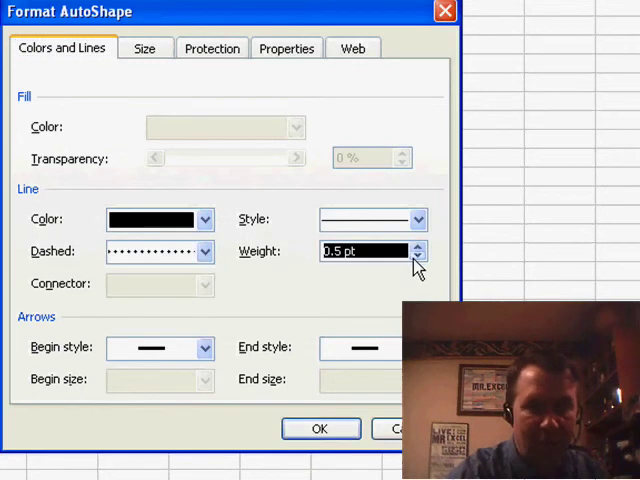
left_click(320, 428)
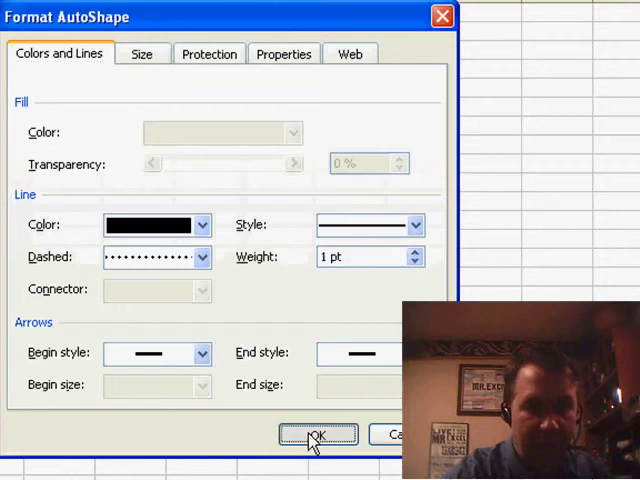
left_click(317, 434)
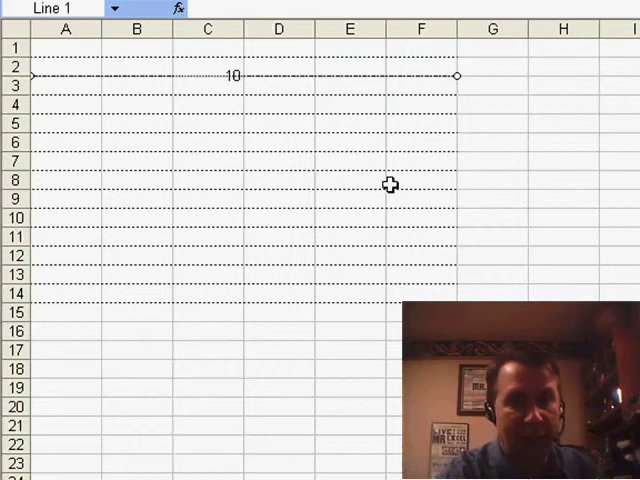
mouse_move(398, 75)
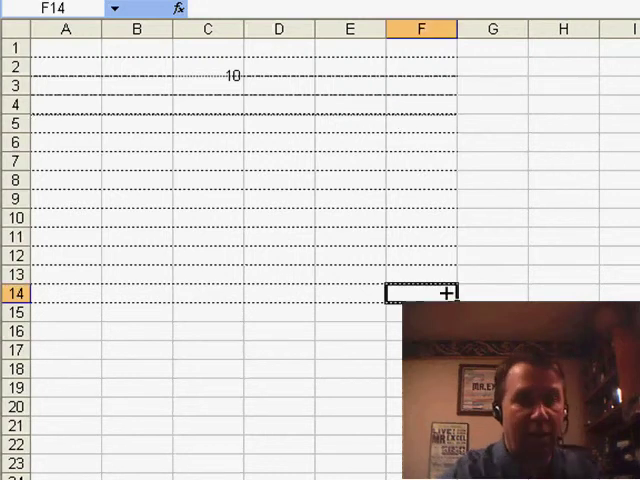
Step: Reapply the dotted inside borders to A1:F14 on a copy without the label
left_click_drag(420, 291, 420, 264)
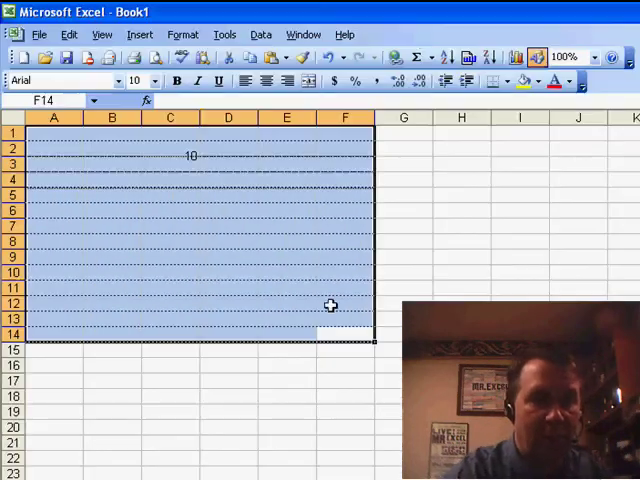
left_click(182, 34)
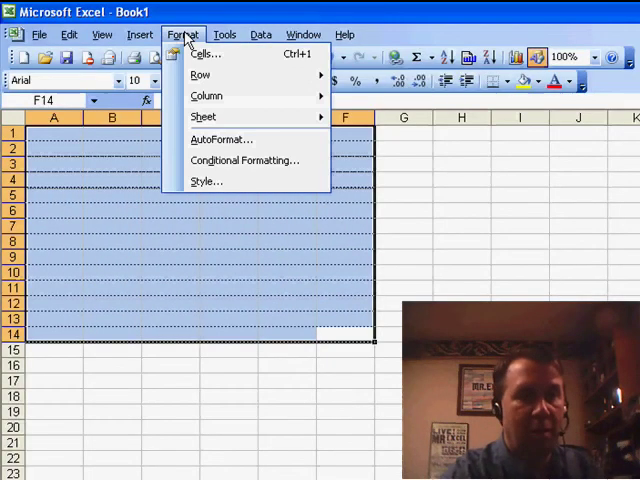
left_click(205, 54)
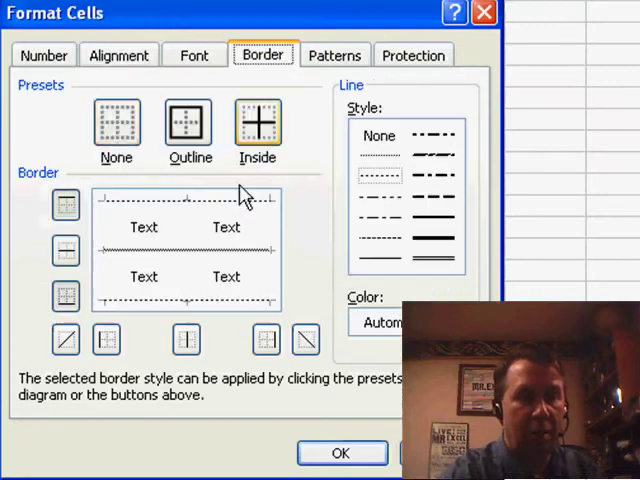
left_click(341, 453)
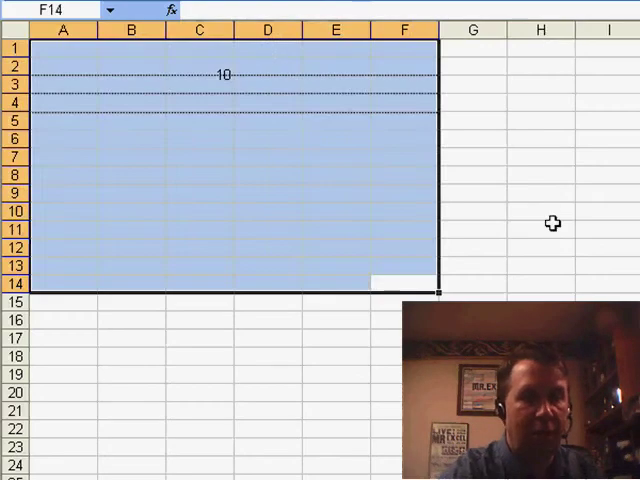
left_click(540, 228)
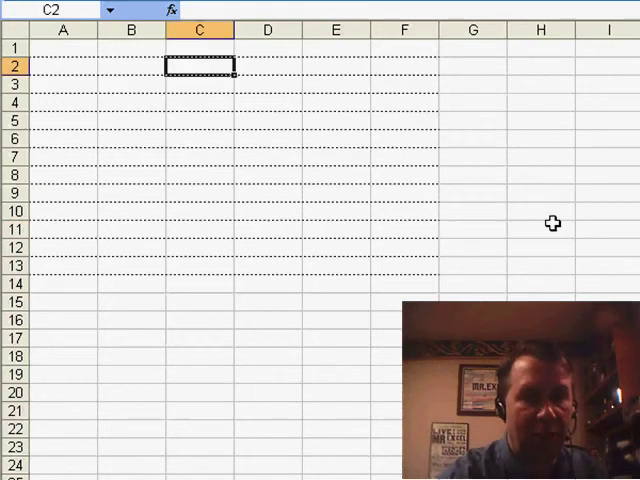
Step: Add a text box over column C near row 4 containing 10
scroll("down", 3)
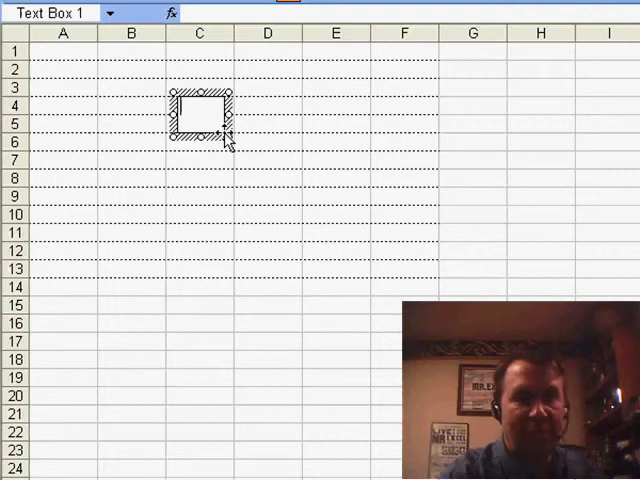
type("10")
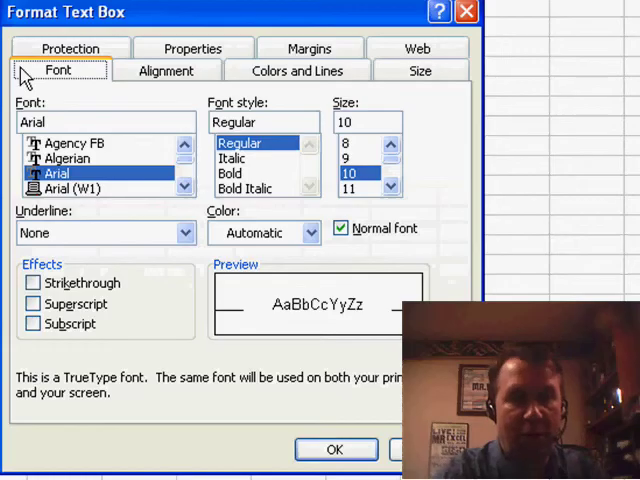
Step: Set the 10 text box to vertical Center and horizontal Right alignment
left_click(166, 70)
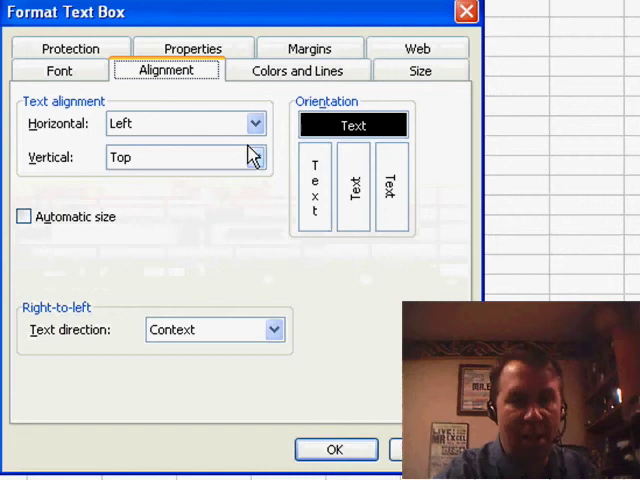
left_click(184, 157)
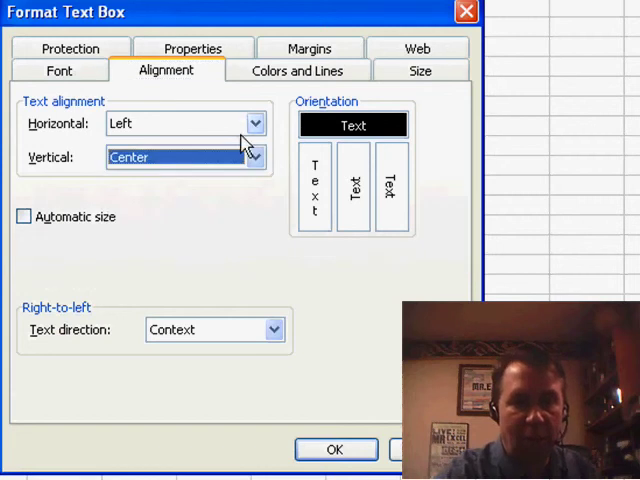
left_click(184, 123)
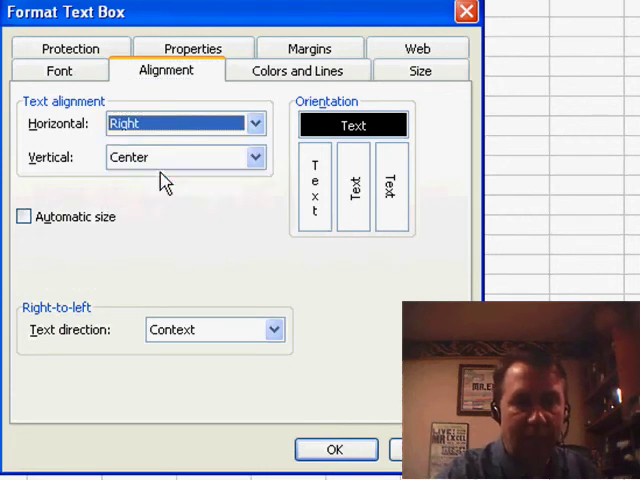
Step: Give the text box No Line and No Fill
left_click(296, 70)
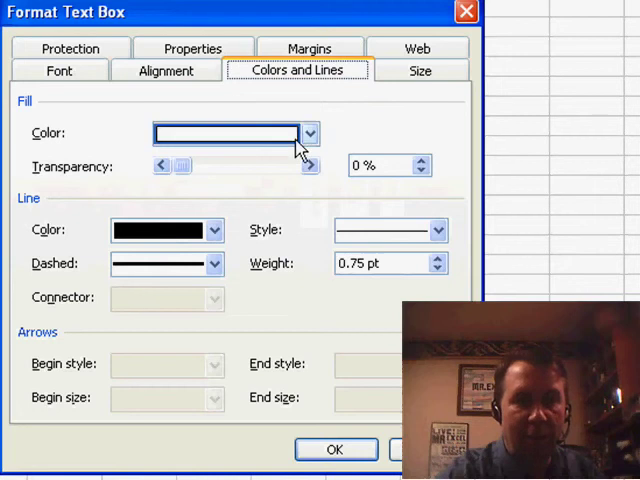
left_click(213, 230)
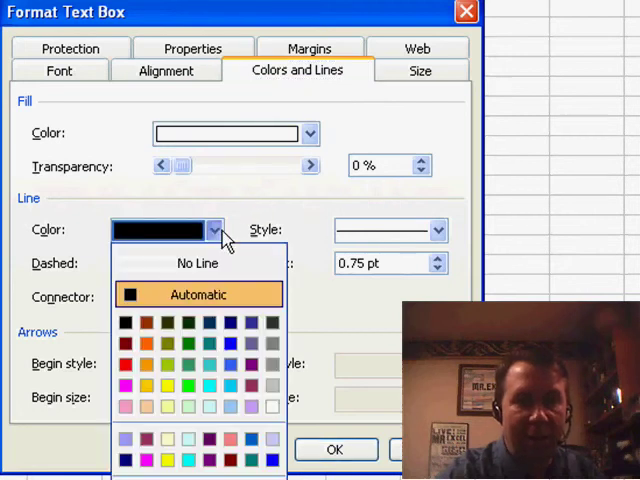
left_click(309, 132)
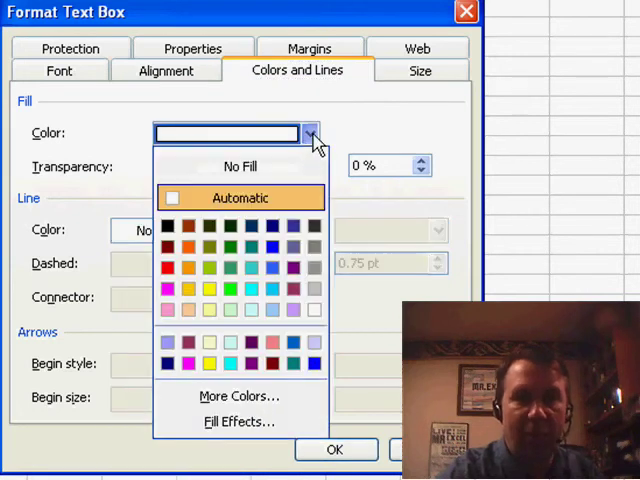
left_click(240, 166)
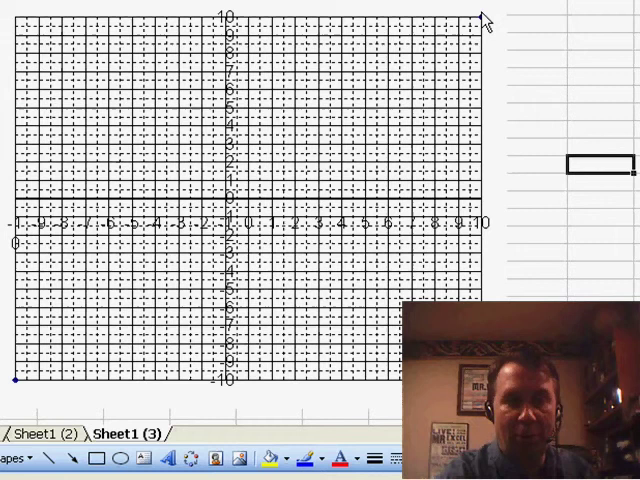
mouse_move(17, 377)
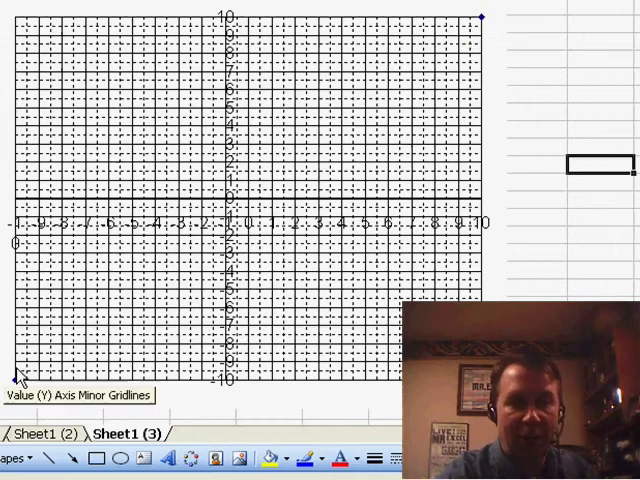